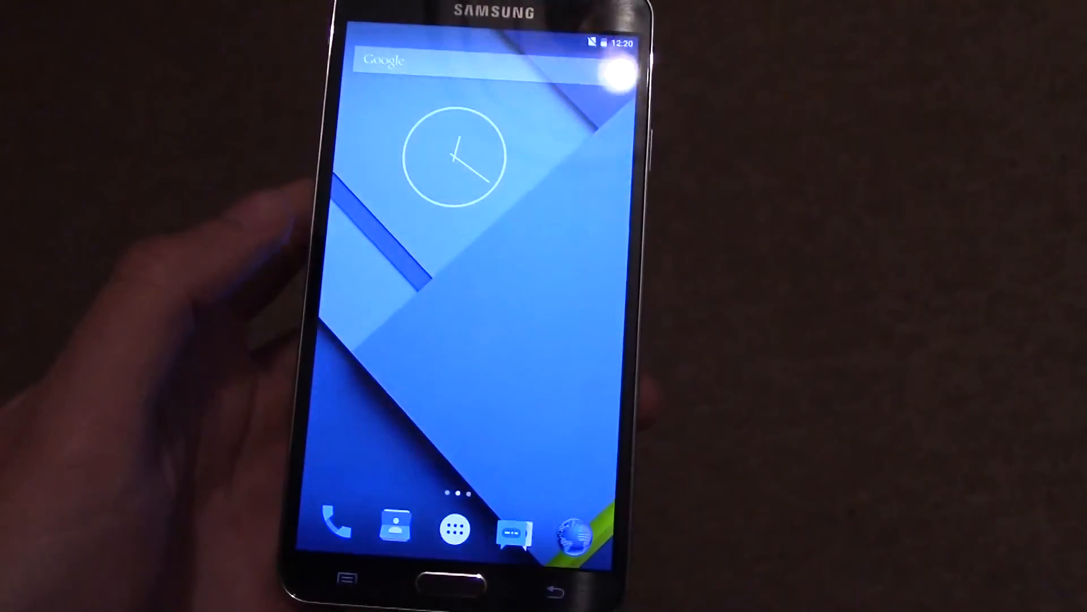
- Open the app drawer from the dock to list installed apps, AdAway through Terminal Emulator
click(455, 528)
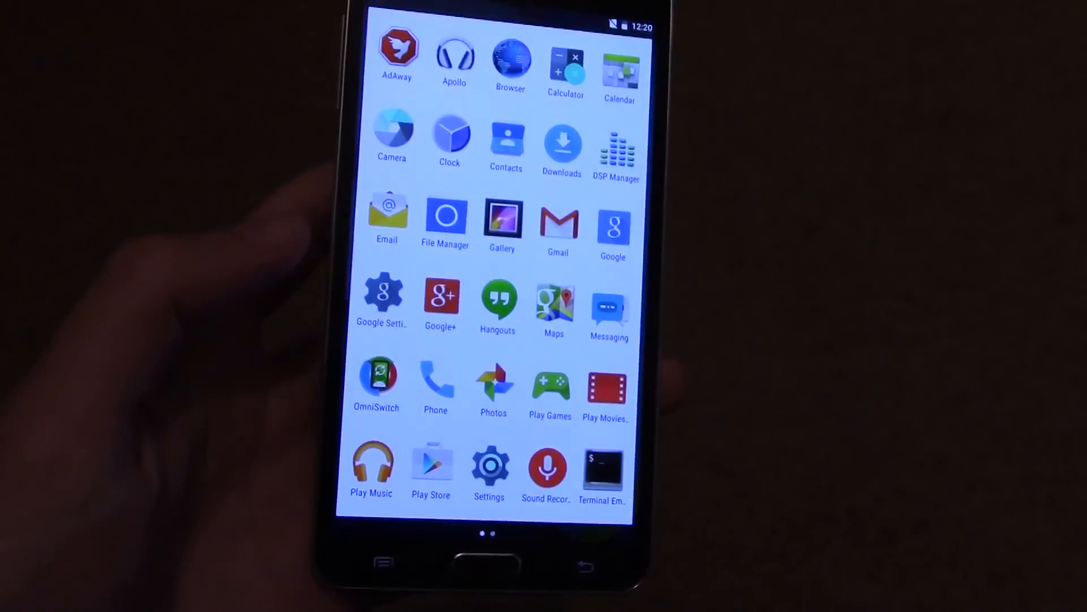